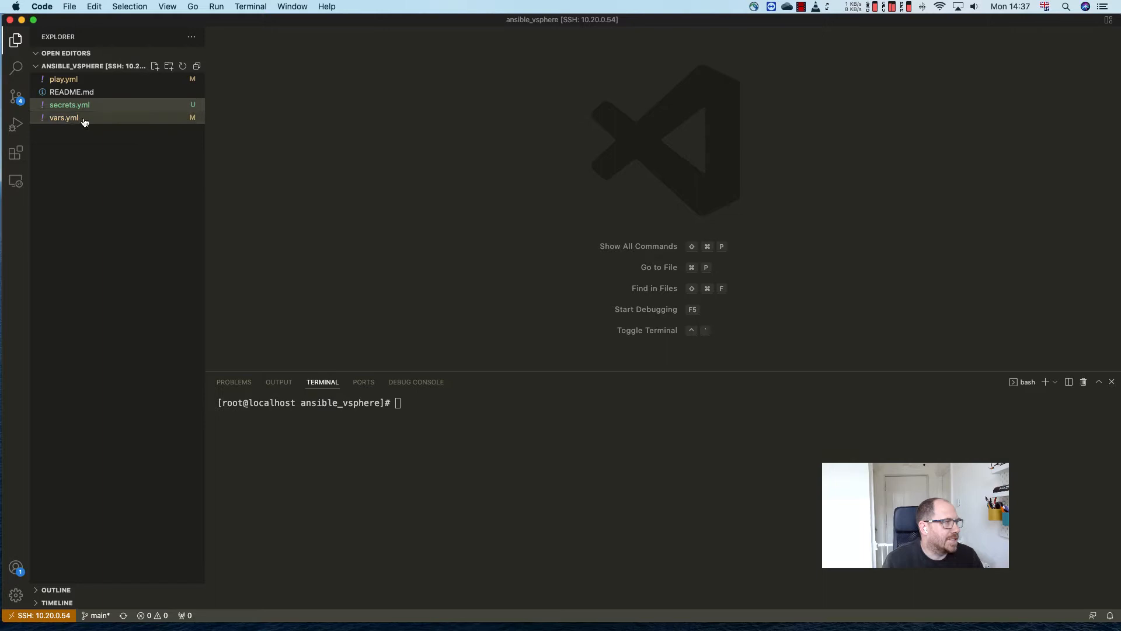
Review play.yml, secrets.yml credentials, vars.yml build variables and the README notes
{"action": "left_click", "coordinate": [63, 80]}
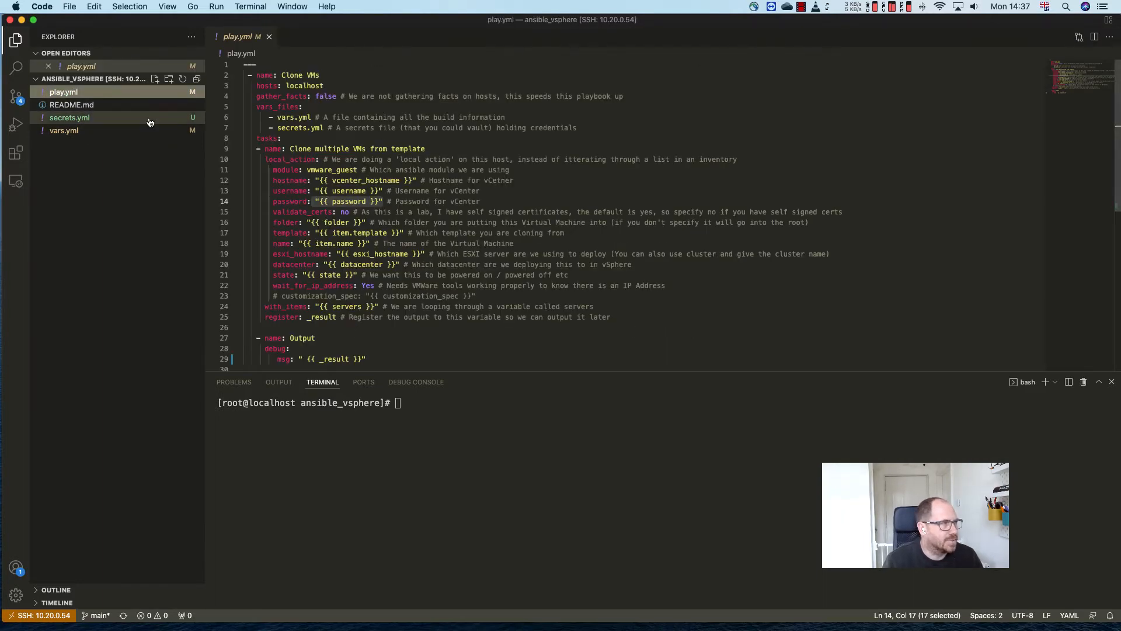
{"action": "left_click", "coordinate": [69, 116]}
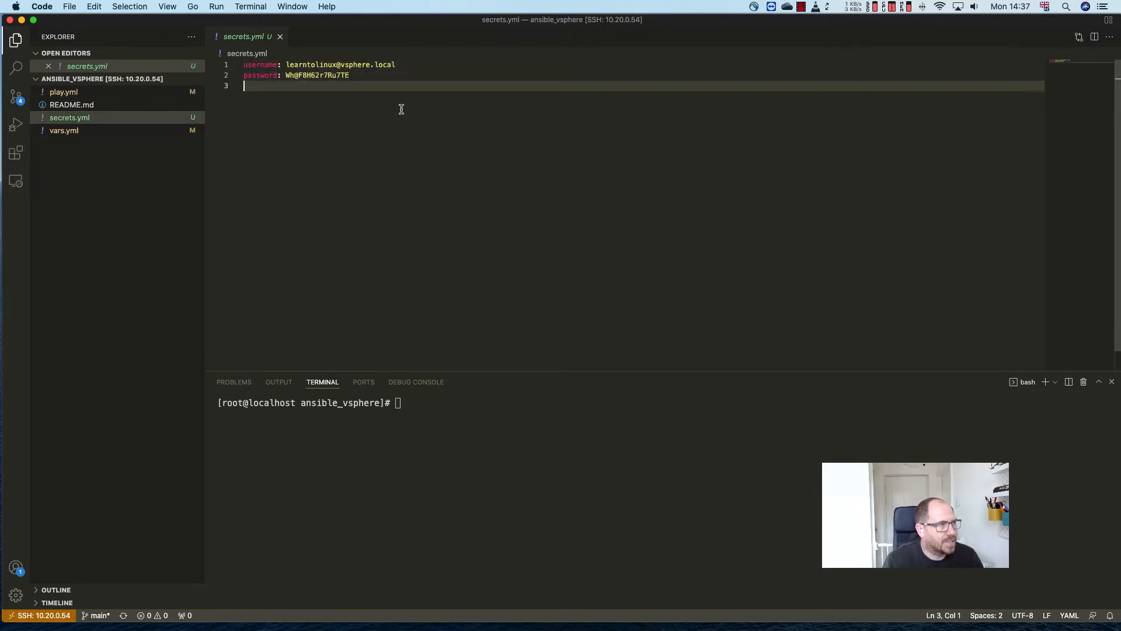
{"action": "mouse_move", "coordinate": [80, 138]}
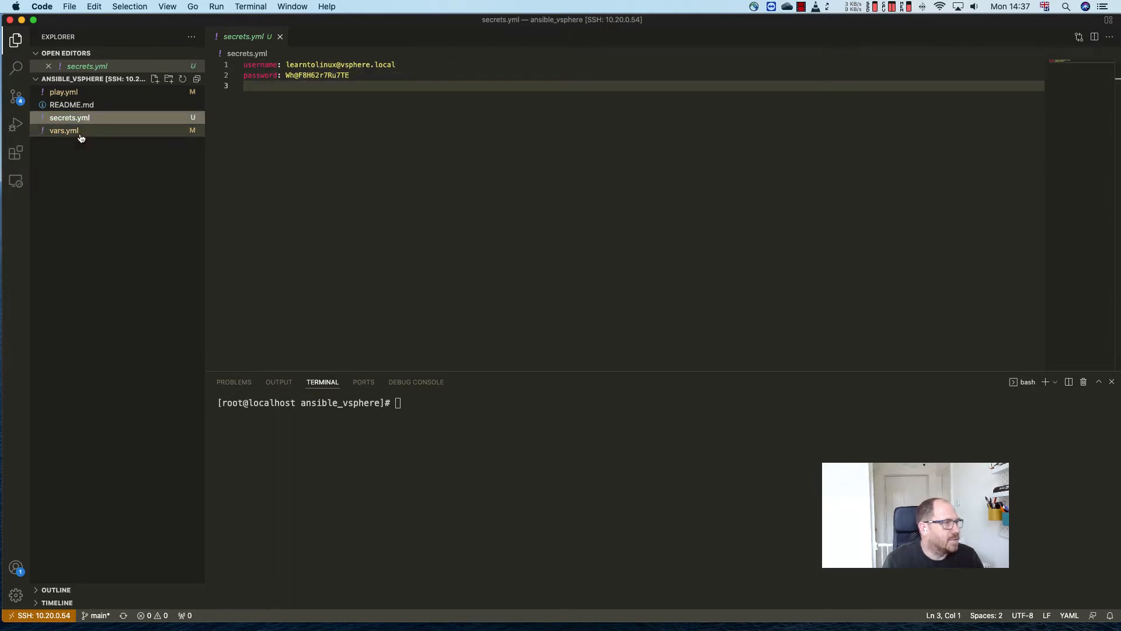
{"action": "left_click", "coordinate": [64, 130]}
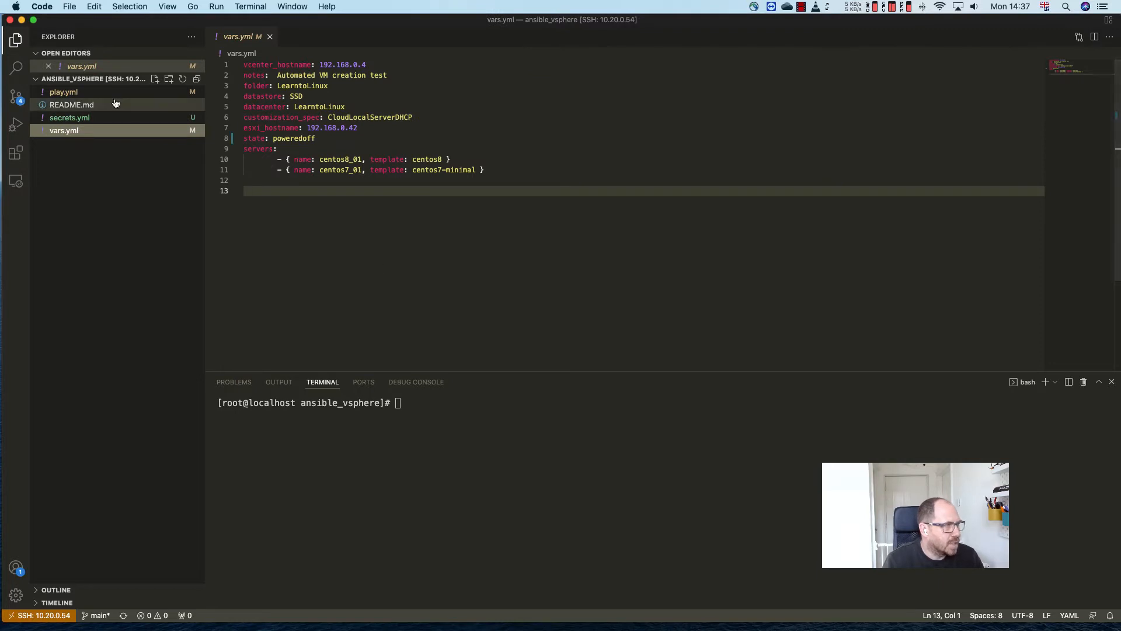
{"action": "left_click", "coordinate": [70, 105]}
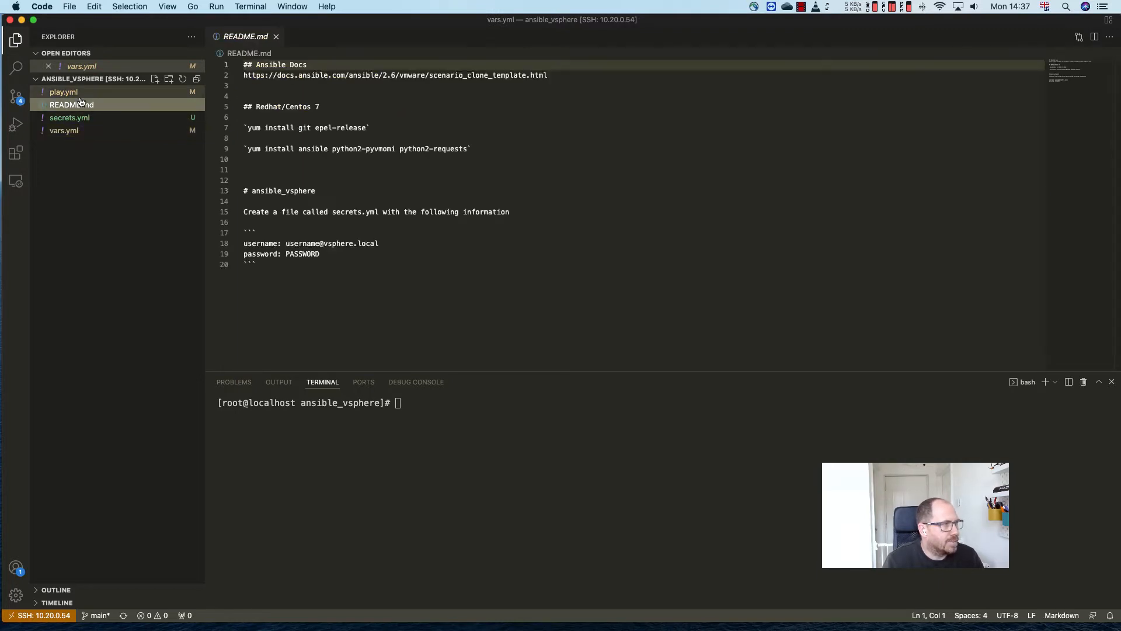
Check the playbook's vars_files section, then return to secrets.yml
{"action": "left_click", "coordinate": [63, 91]}
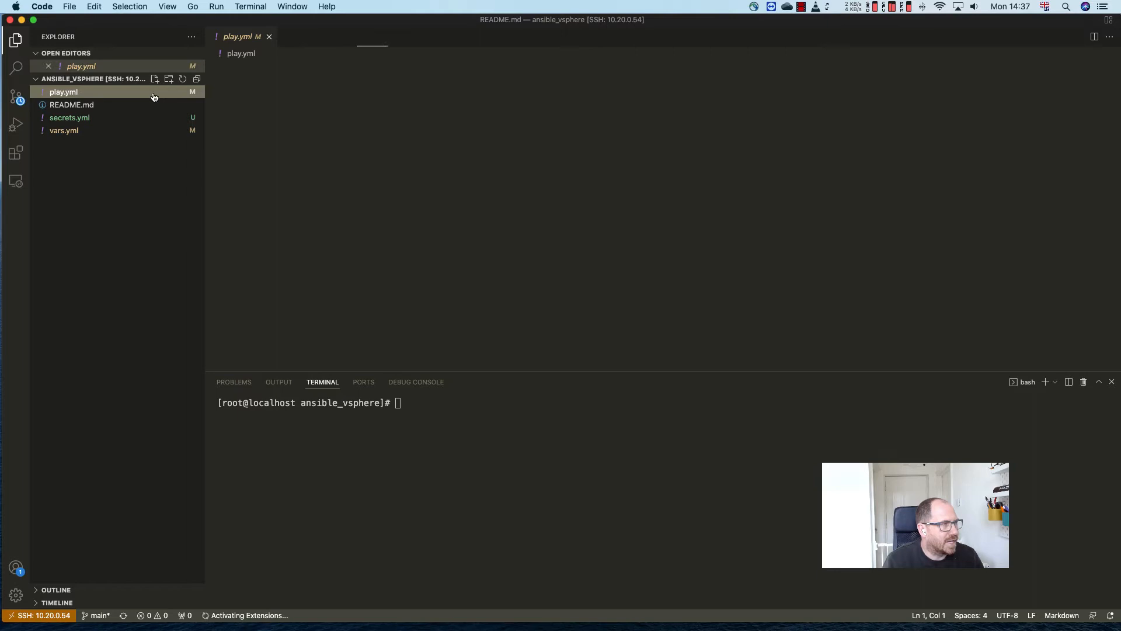
{"action": "left_click", "coordinate": [64, 92]}
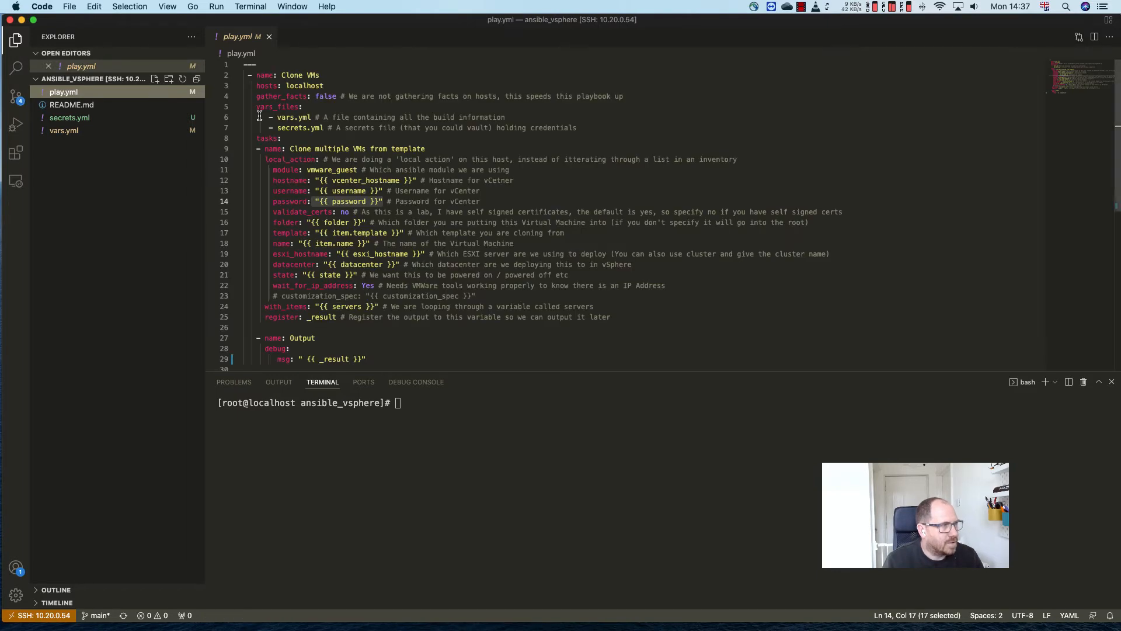
{"action": "left_click", "coordinate": [363, 128]}
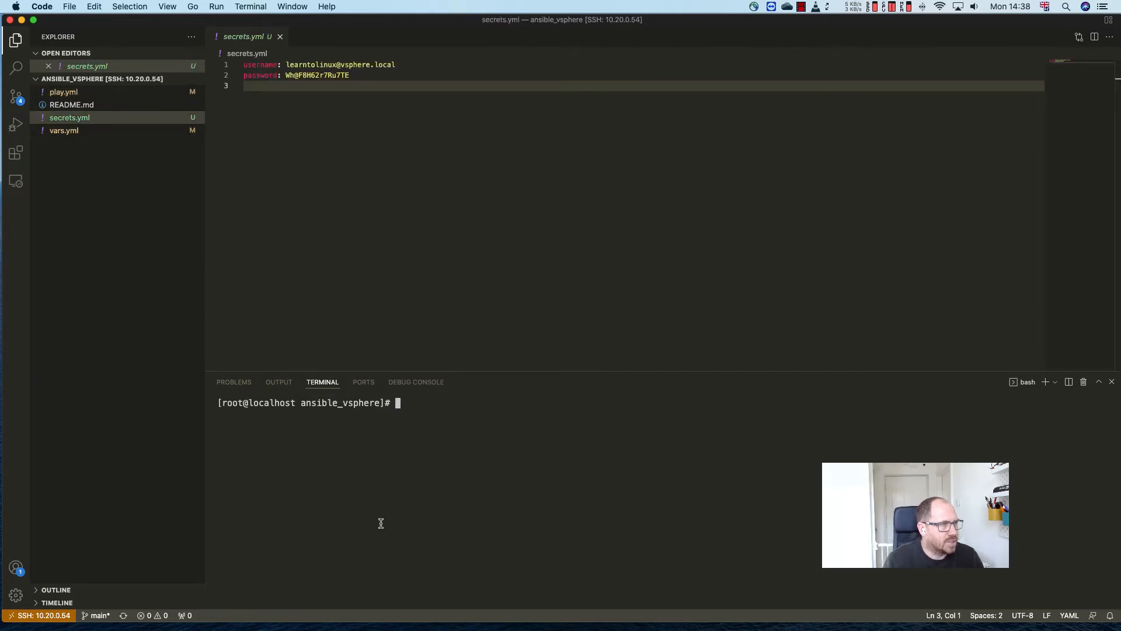
Run ansible-playbook play.yml to a PLAY RECAP of ok=2, then begin an ansible-vault command
{"action": "type", "text": "ansible-playbook play.yml"}
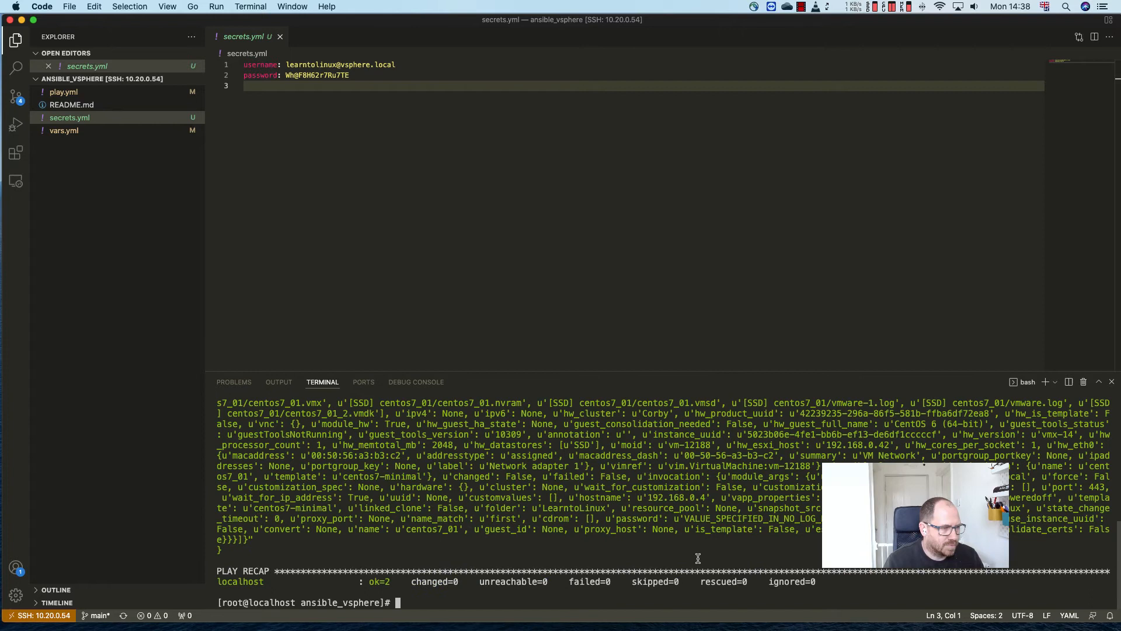
{"action": "mouse_move", "coordinate": [722, 508]}
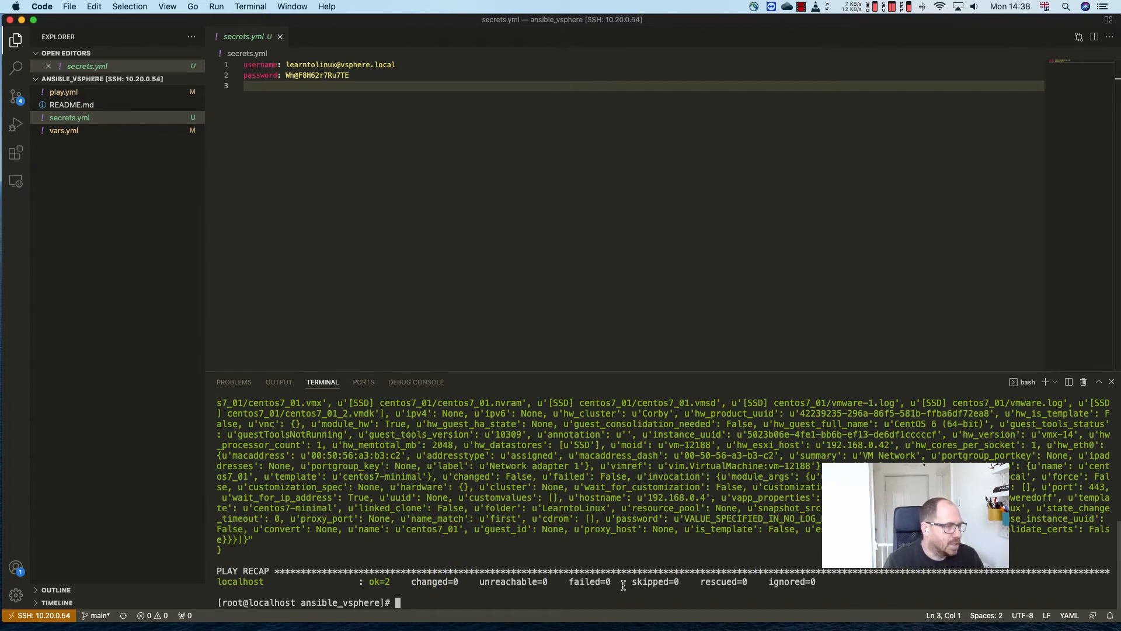
{"action": "type", "text": "ansible-vault"}
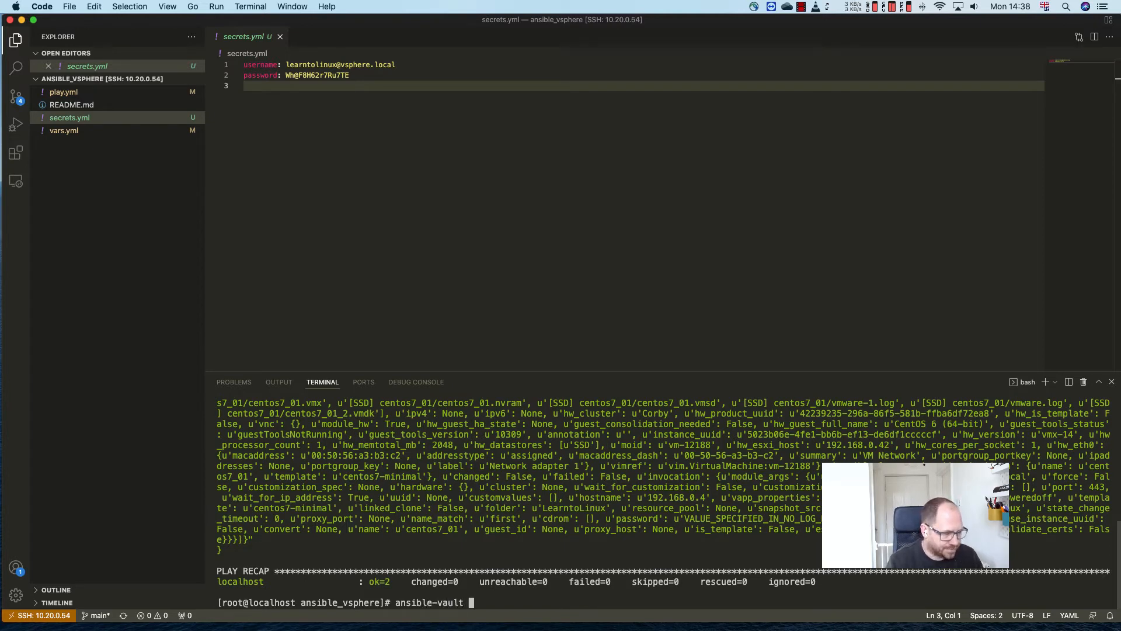
Encrypt secrets.yml with ansible-vault into AES256 ciphertext; a plain playbook rerun finds no vault secrets
{"action": "type", "text": "encrypt"}
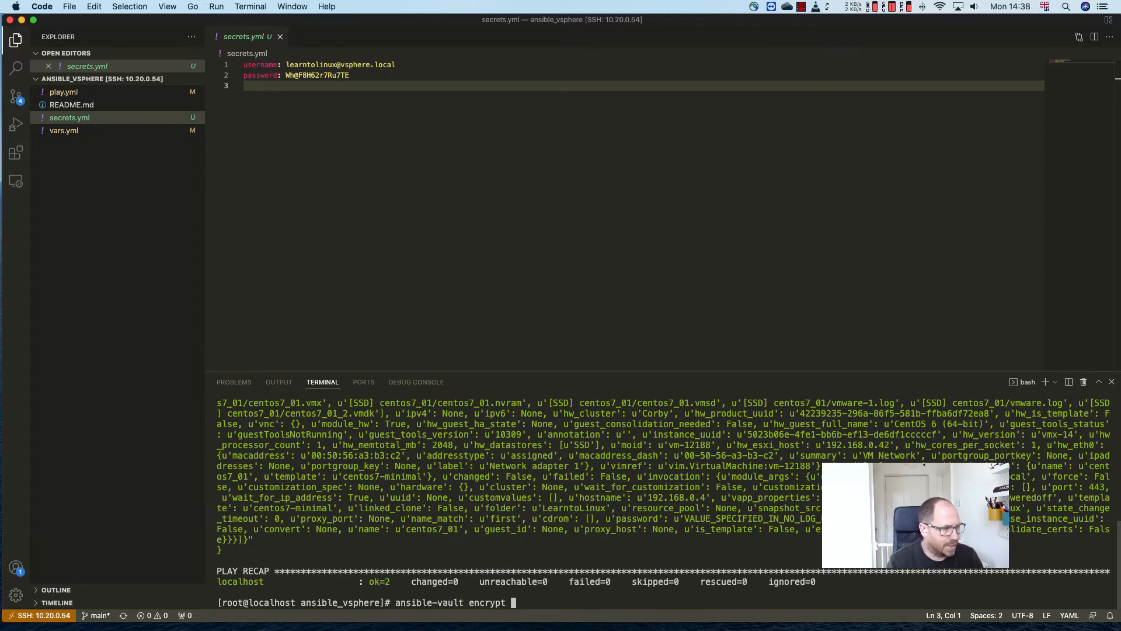
{"action": "type", "text": "secrets.yml"}
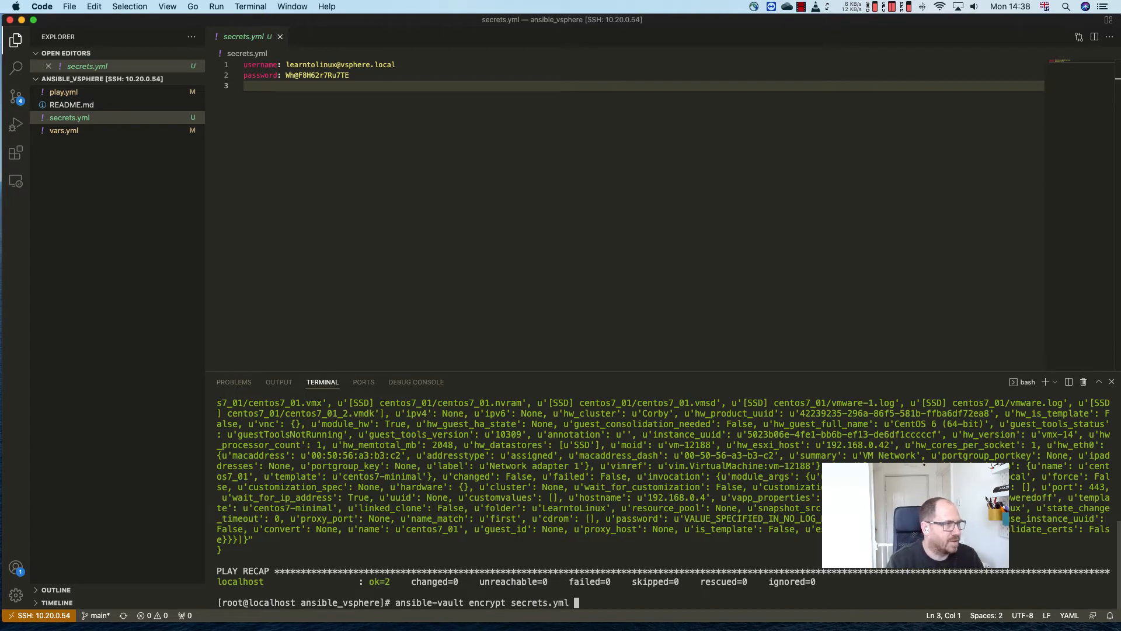
{"action": "key", "text": "Return"}
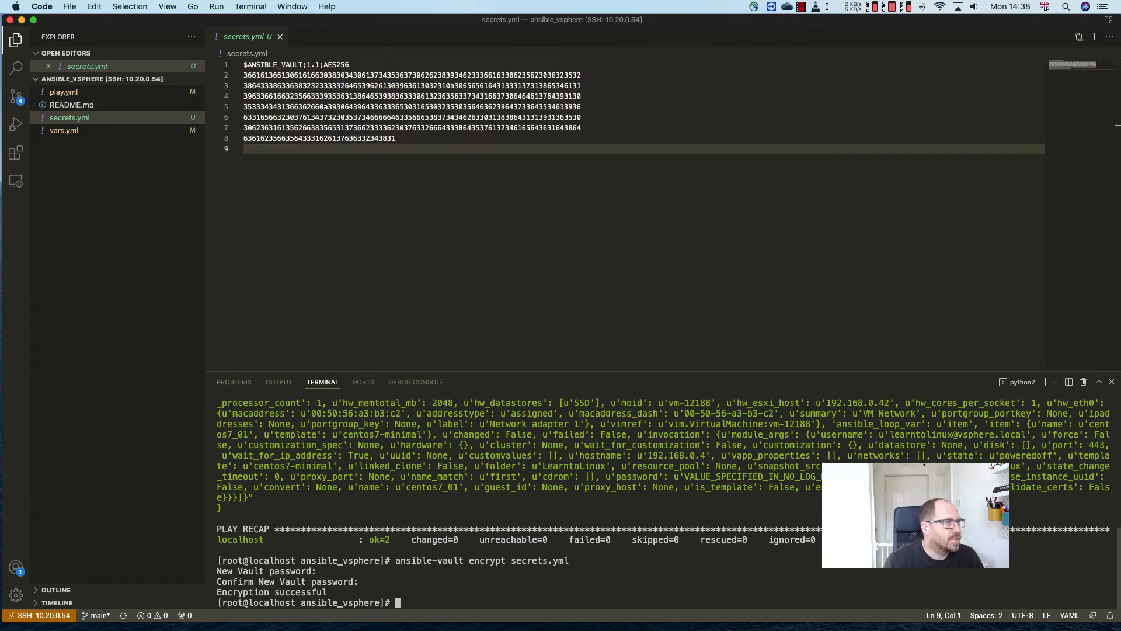
{"action": "key", "text": "cmd+a"}
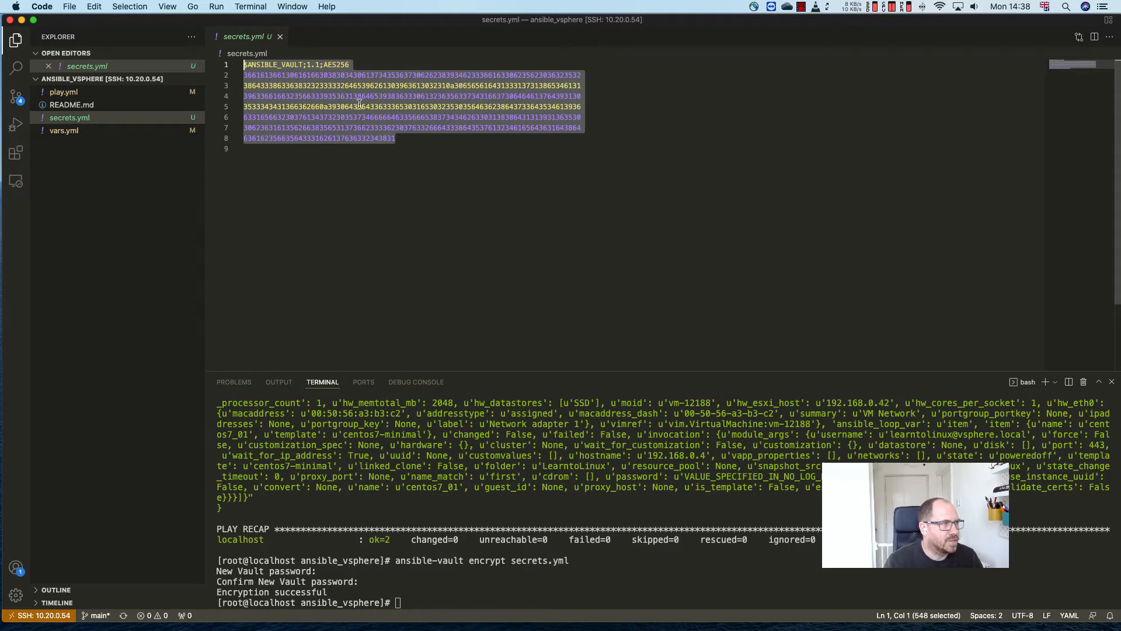
{"action": "type", "text": "ansible-vault encrypt secrets.yml"}
{"action": "type", "text": "ansible-playbook play.yml"}
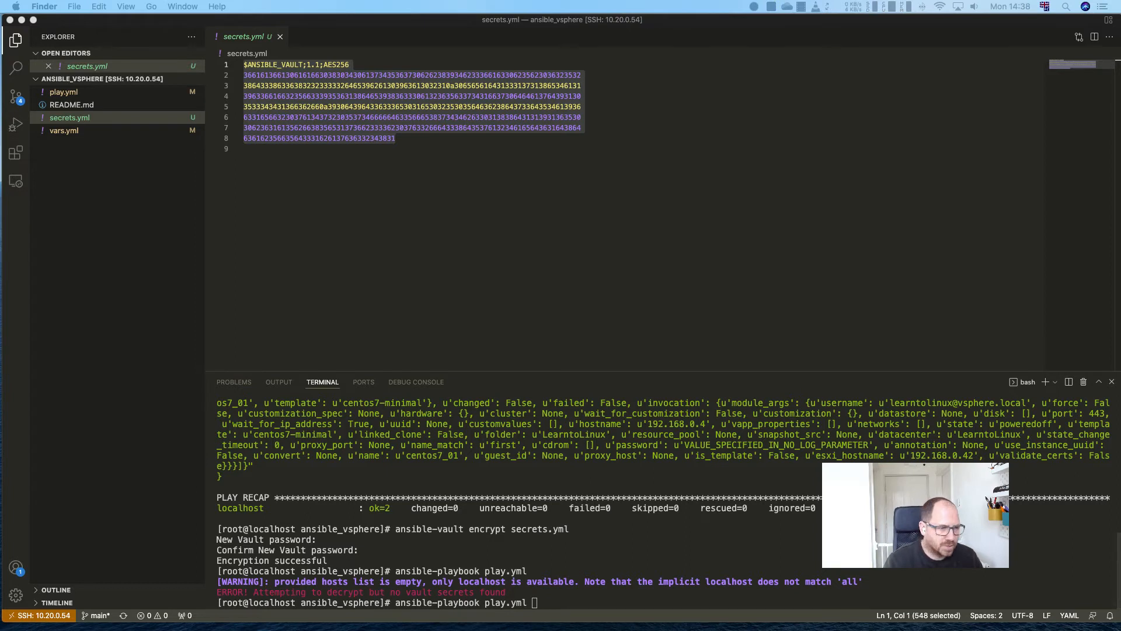
Rerun play.yml with --ask-vault-pass so it finishes ok=2, then view vars.yml
{"action": "type", "text": "--a"}
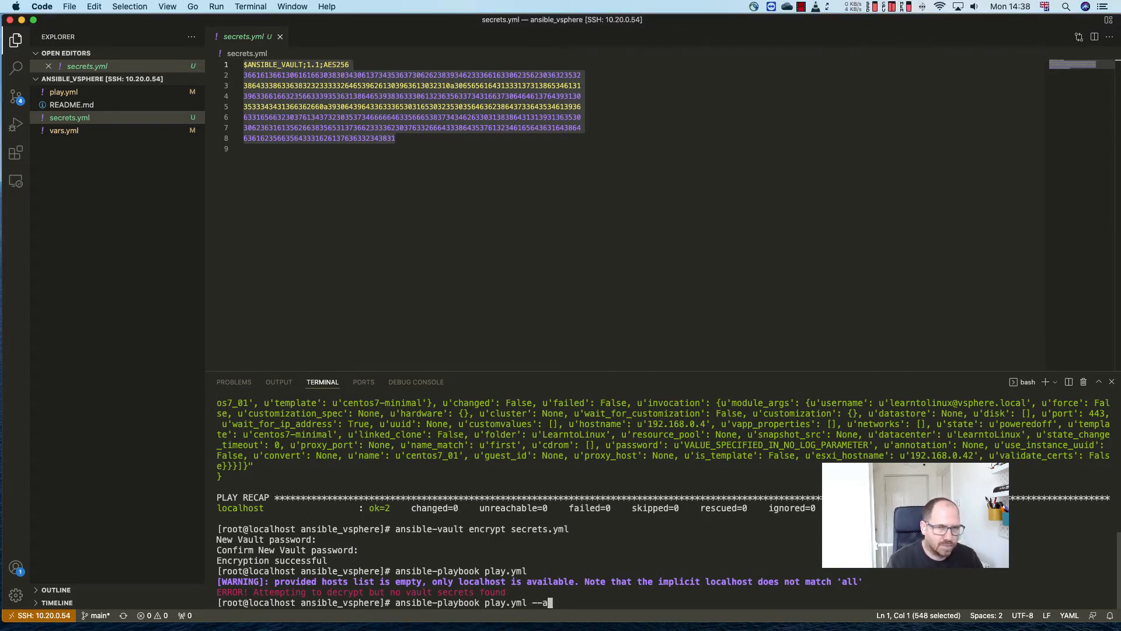
{"action": "type", "text": "sk-"}
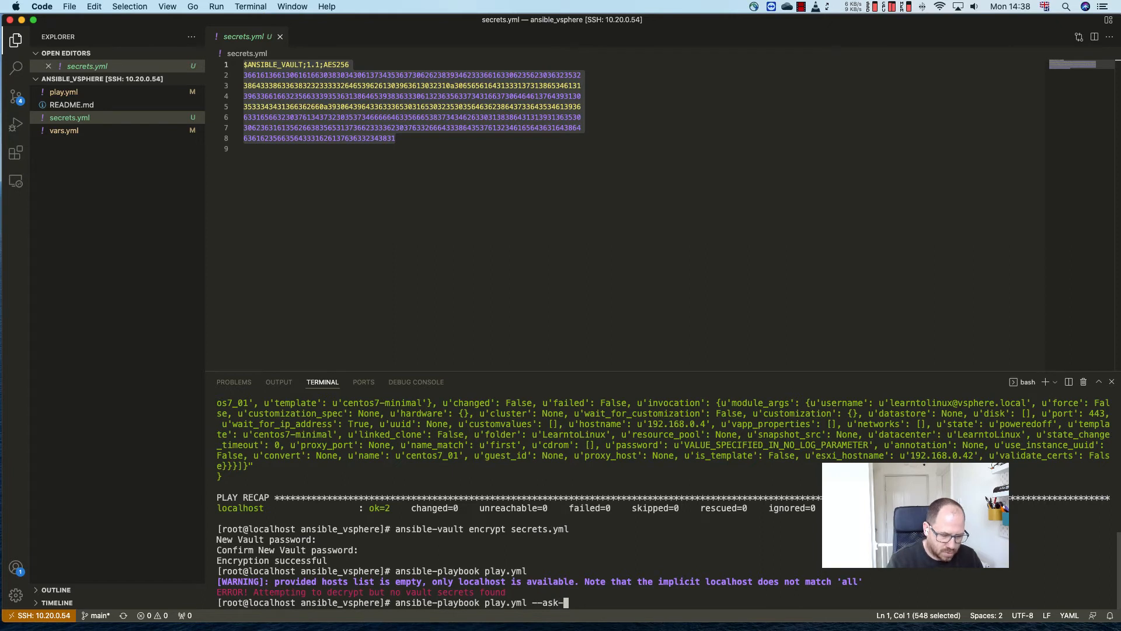
{"action": "type", "text": "vault-pass"}
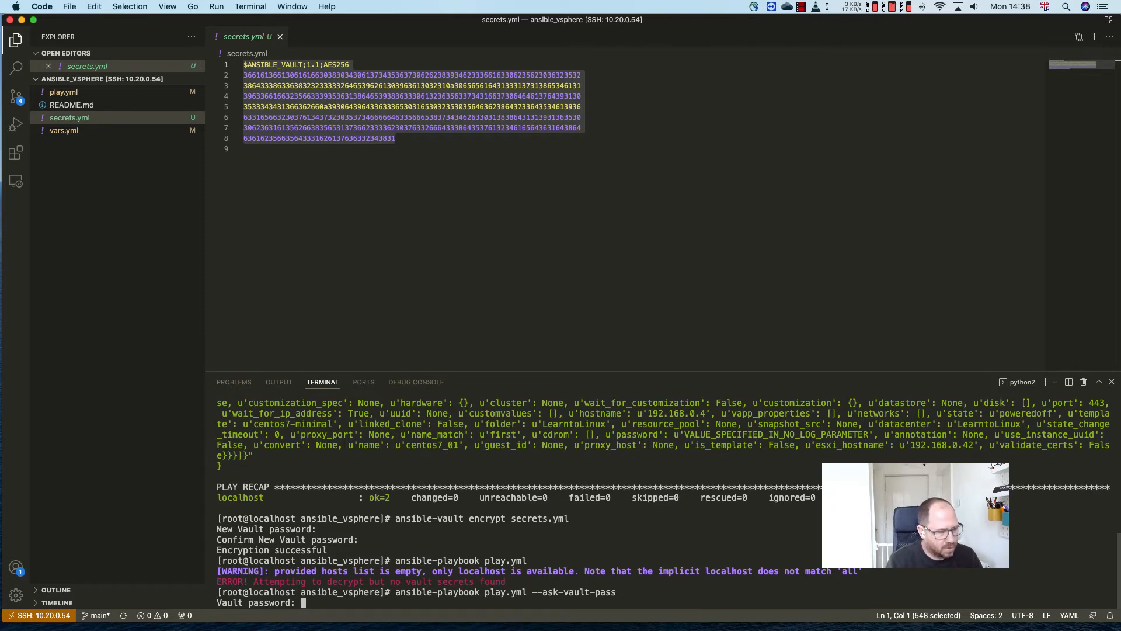
{"action": "key", "text": "Enter"}
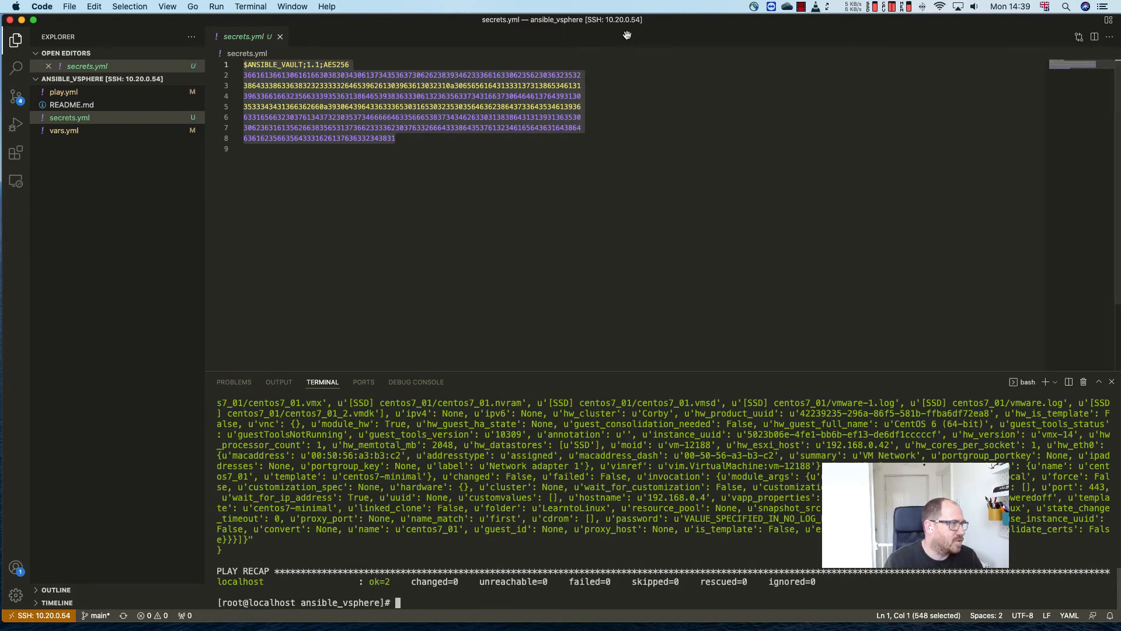
{"action": "left_click", "coordinate": [64, 130]}
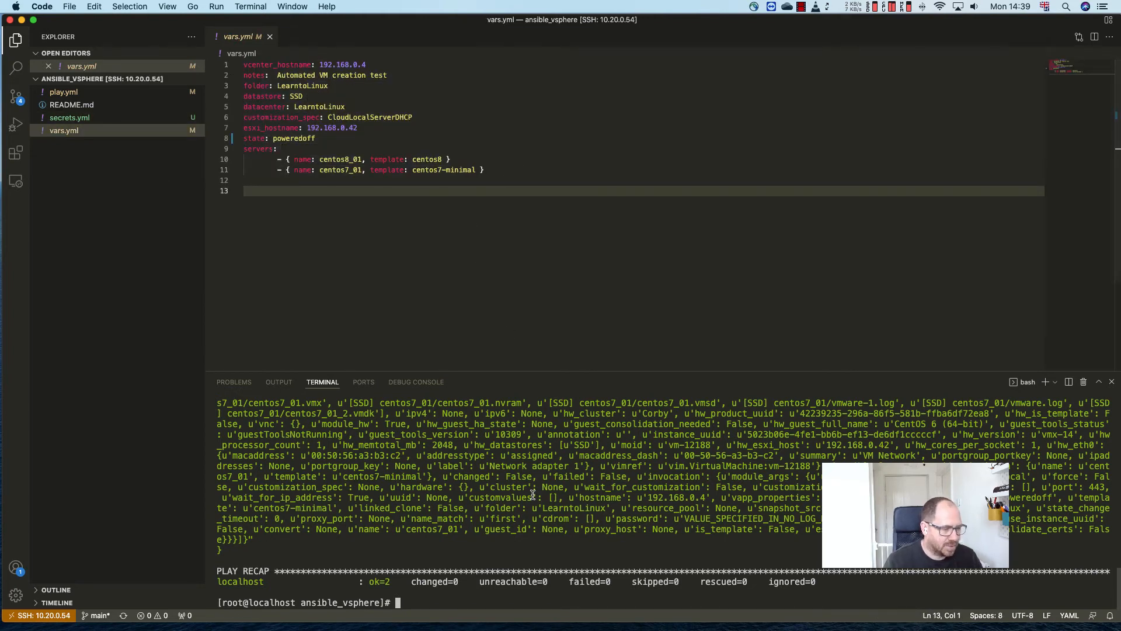
Encrypt vars.yml with ansible-vault, confirming a new vault password, then rerun the playbook
{"action": "type", "text": "encrypt vars.yml"}
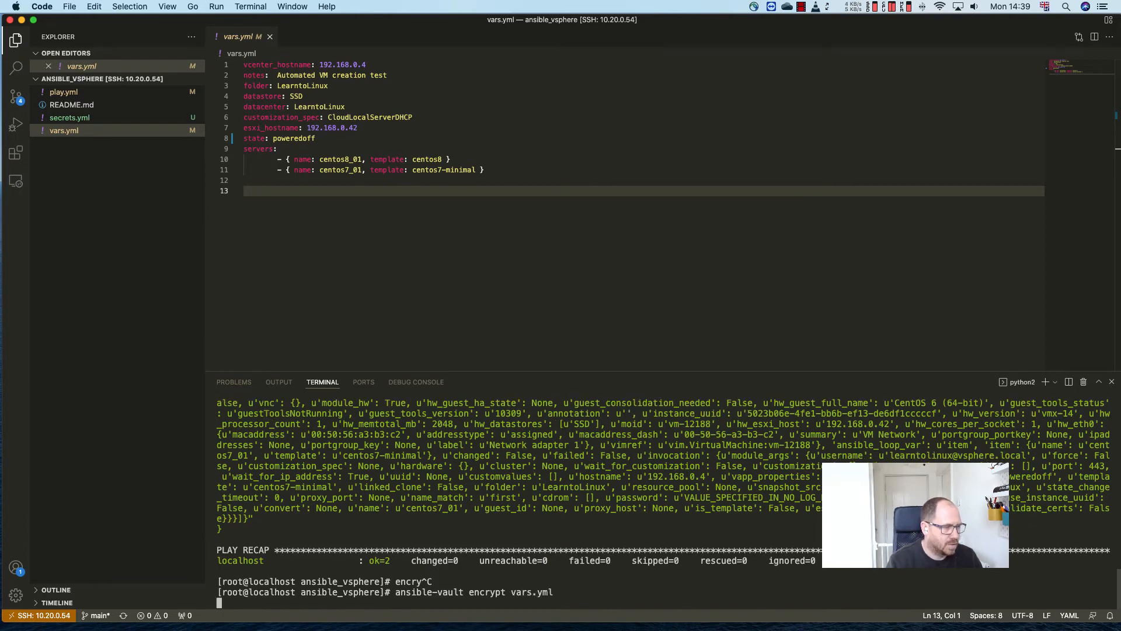
{"action": "key", "text": "Enter"}
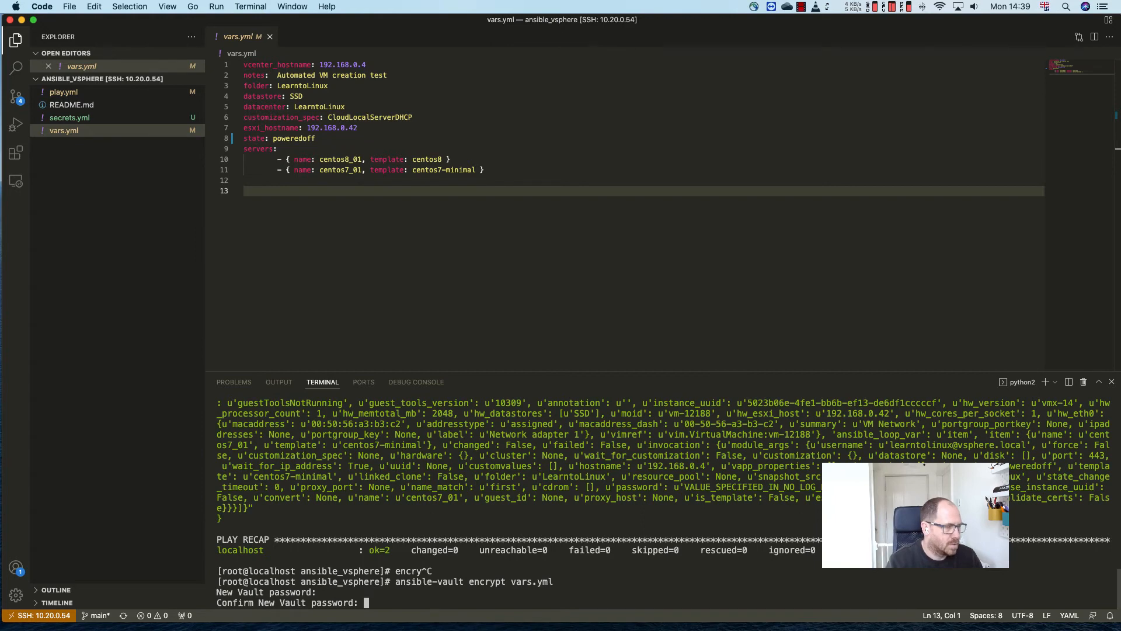
{"action": "key", "text": "Enter"}
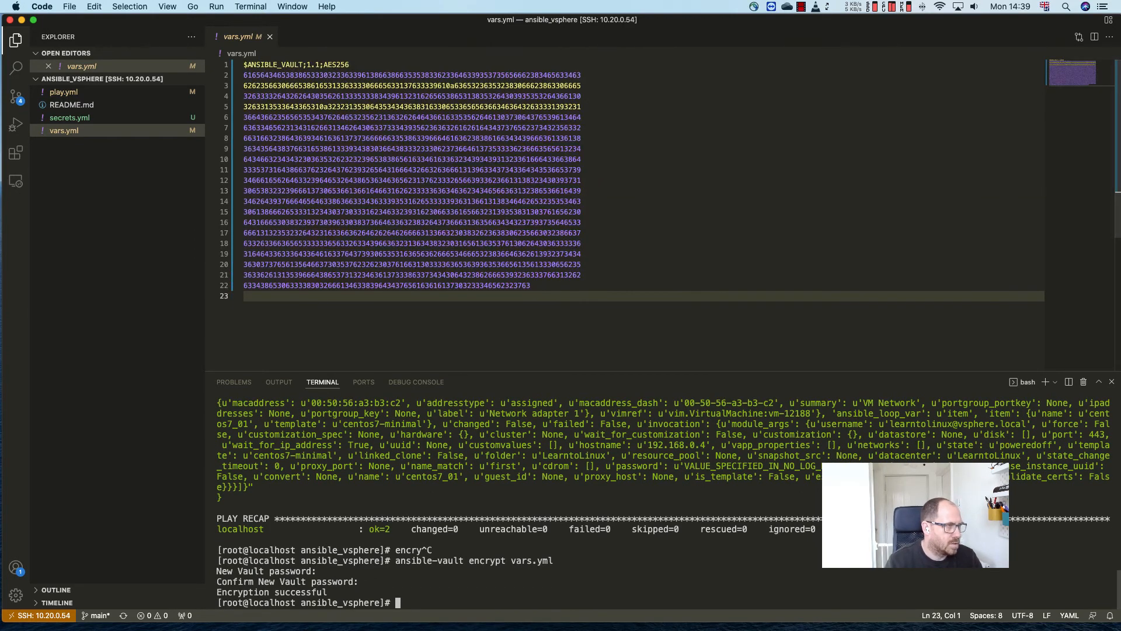
{"action": "type", "text": "ansible-playbook play.yml"}
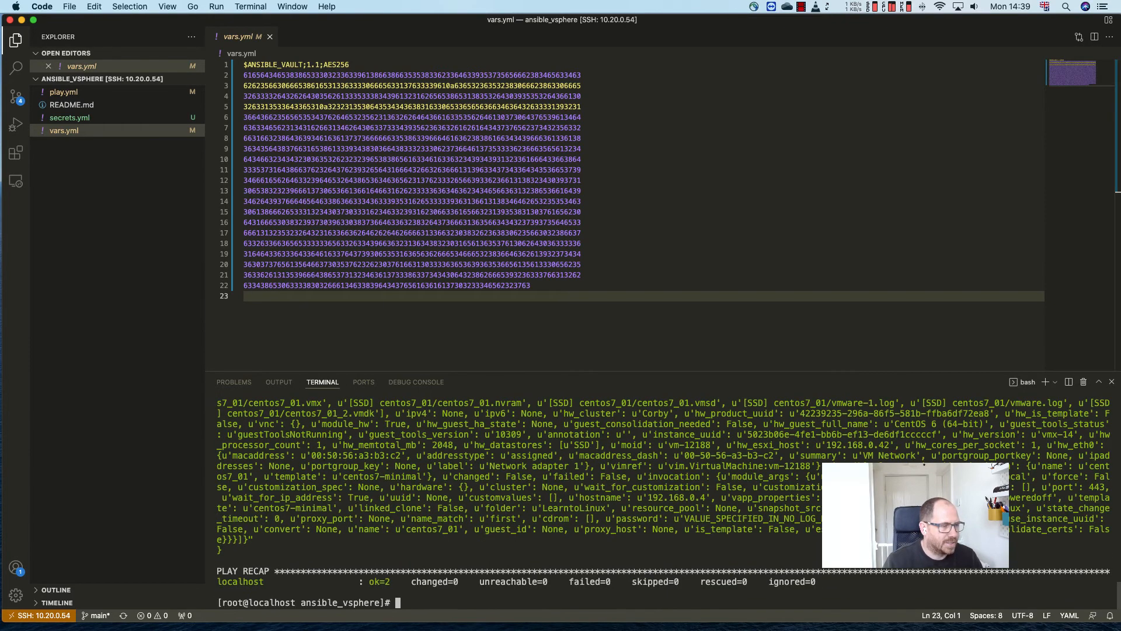
{"action": "type", "text": "ansible-vault encrypt vars.yml"}
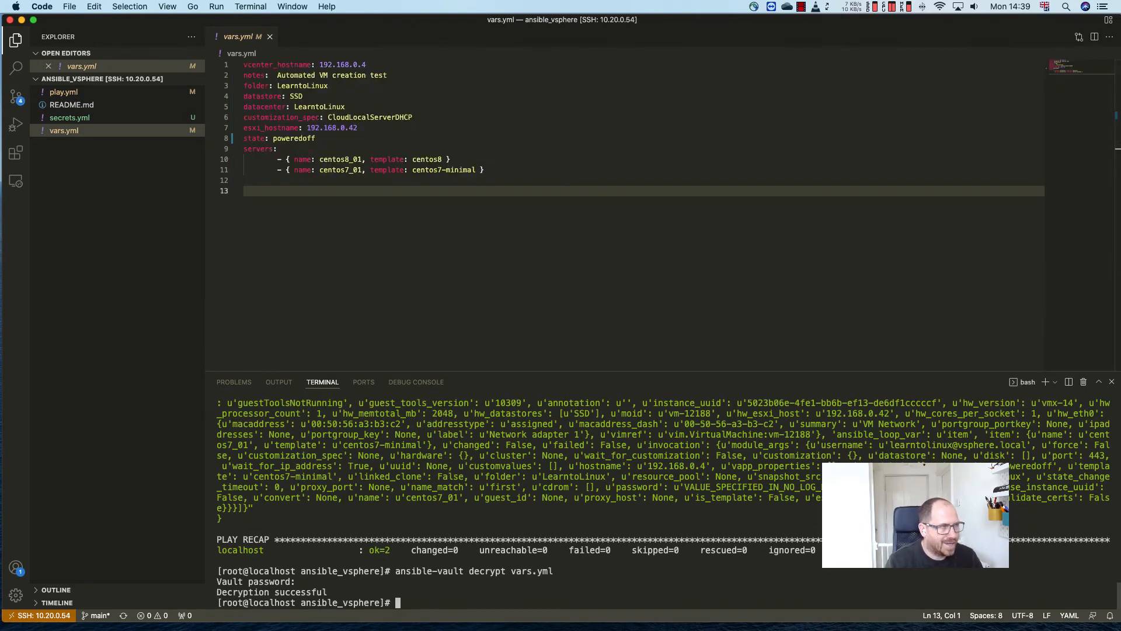
Decrypt vars.yml back to plain variables, then encrypt it again with ansible-vault
{"action": "type", "text": "ansible-vault decrypt vars.yml"}
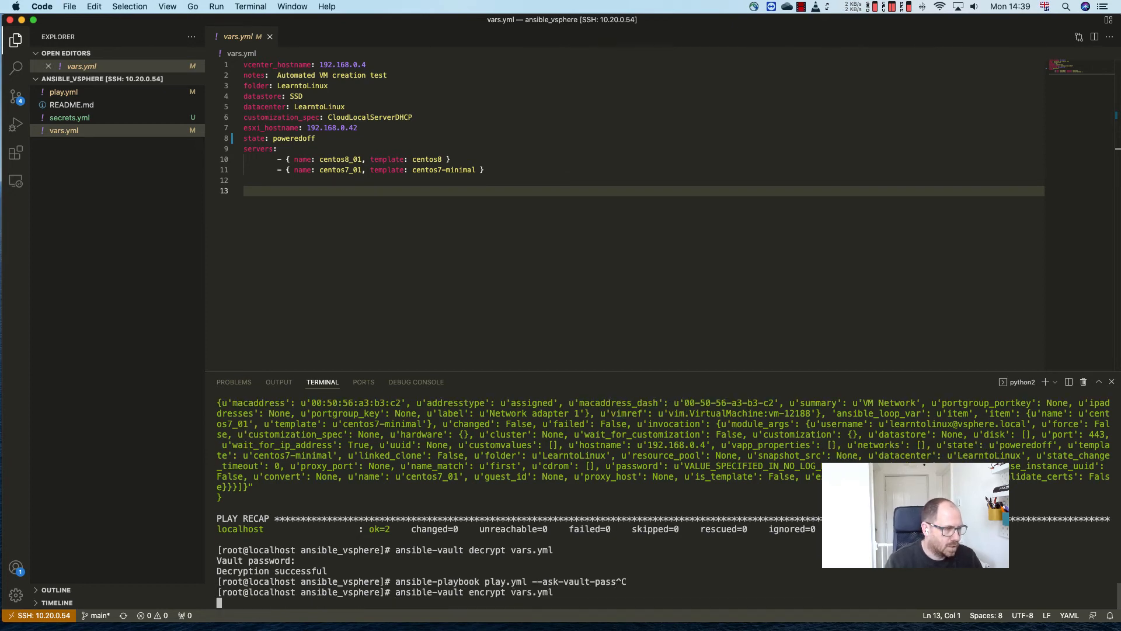
{"action": "key", "text": "Enter"}
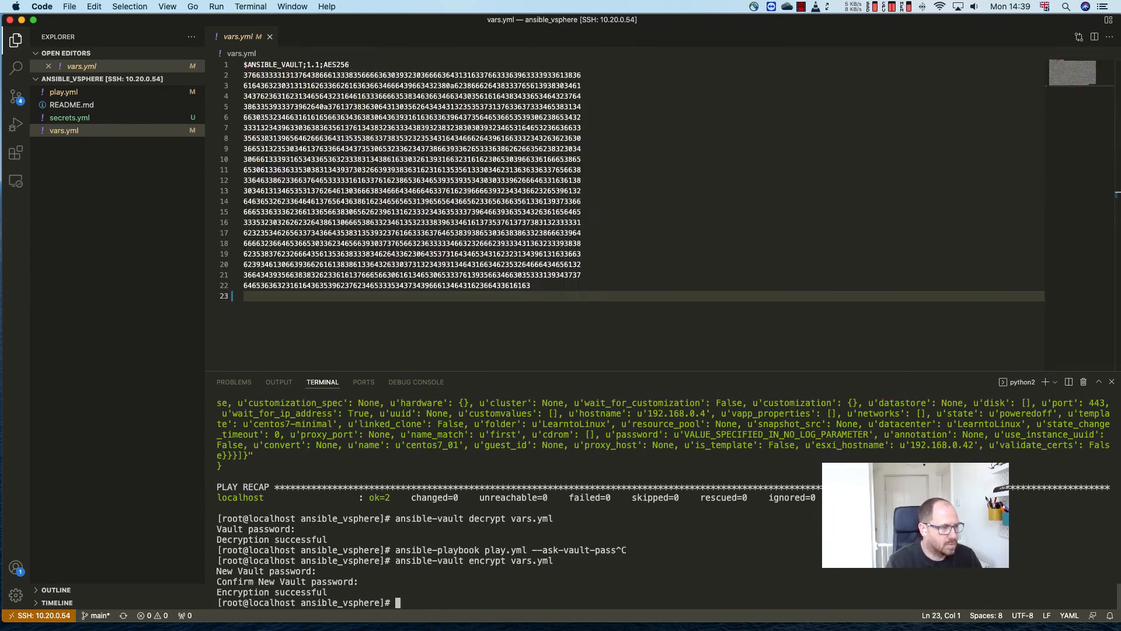
{"action": "type", "text": "ansible-vault encrypt vars.yml"}
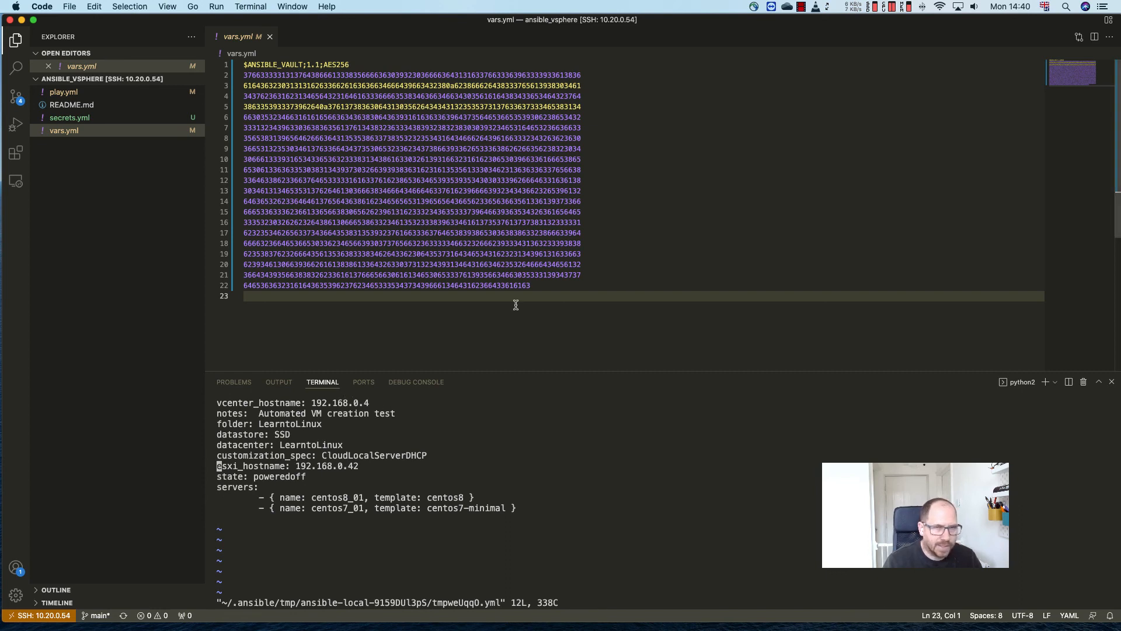
{"action": "mouse_move", "coordinate": [659, 289]}
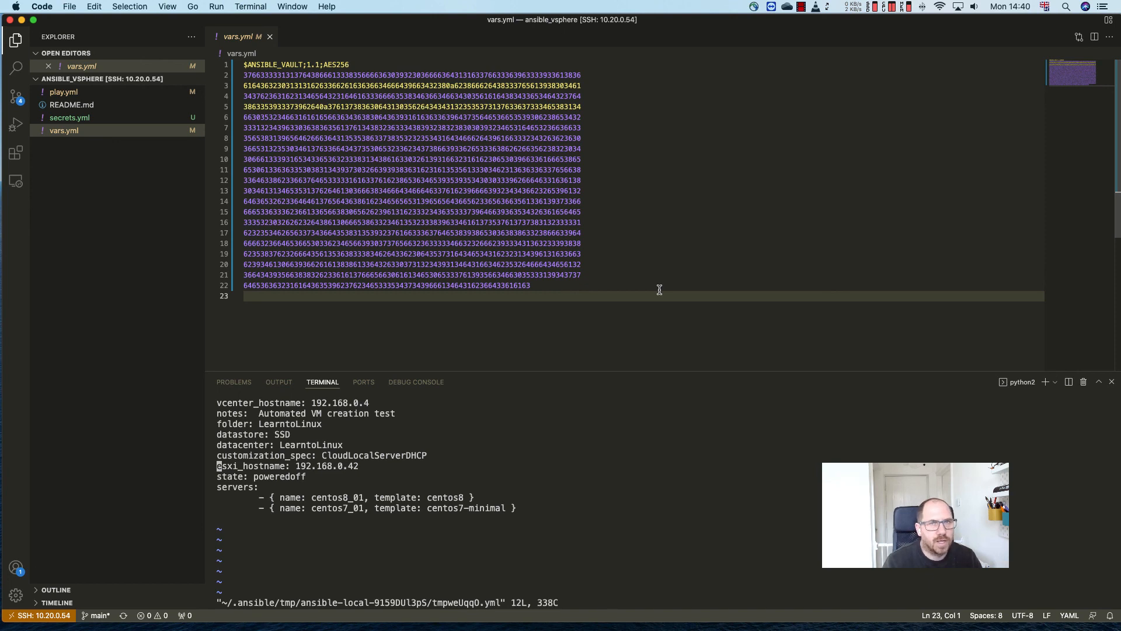